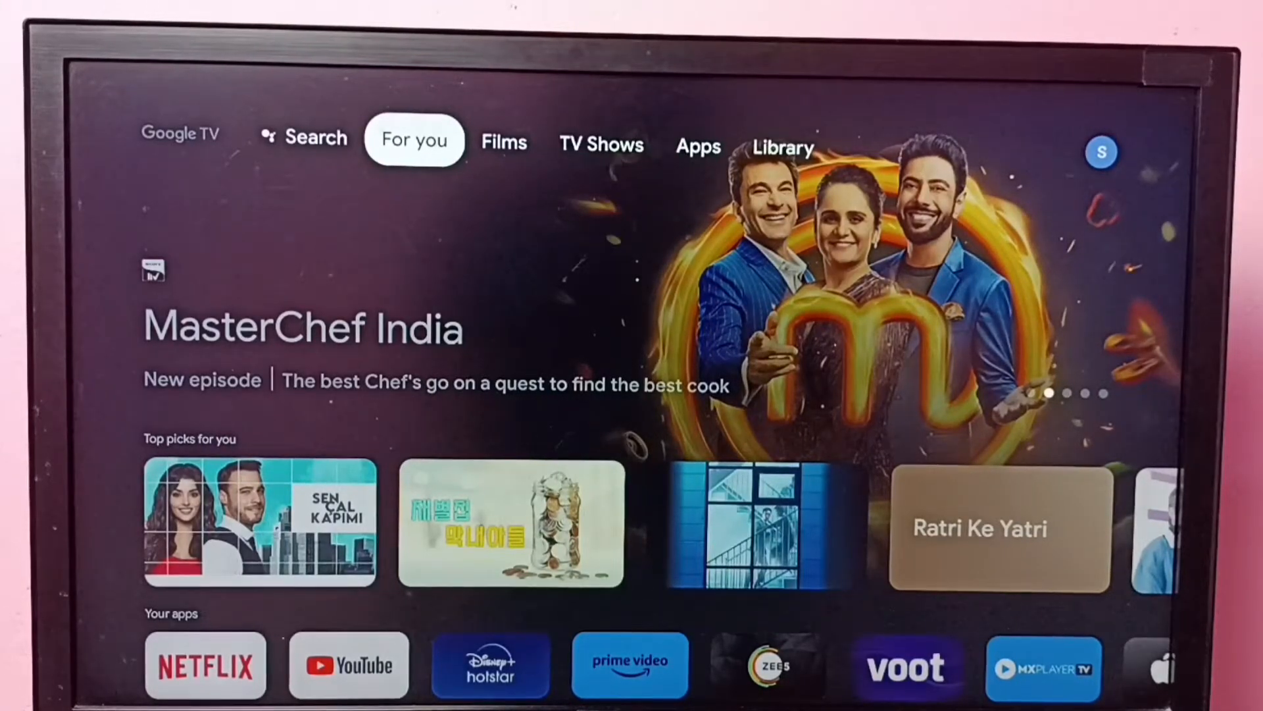
# Bring up the profile panel from the home screen's account icon.
pyautogui.click(602, 145)
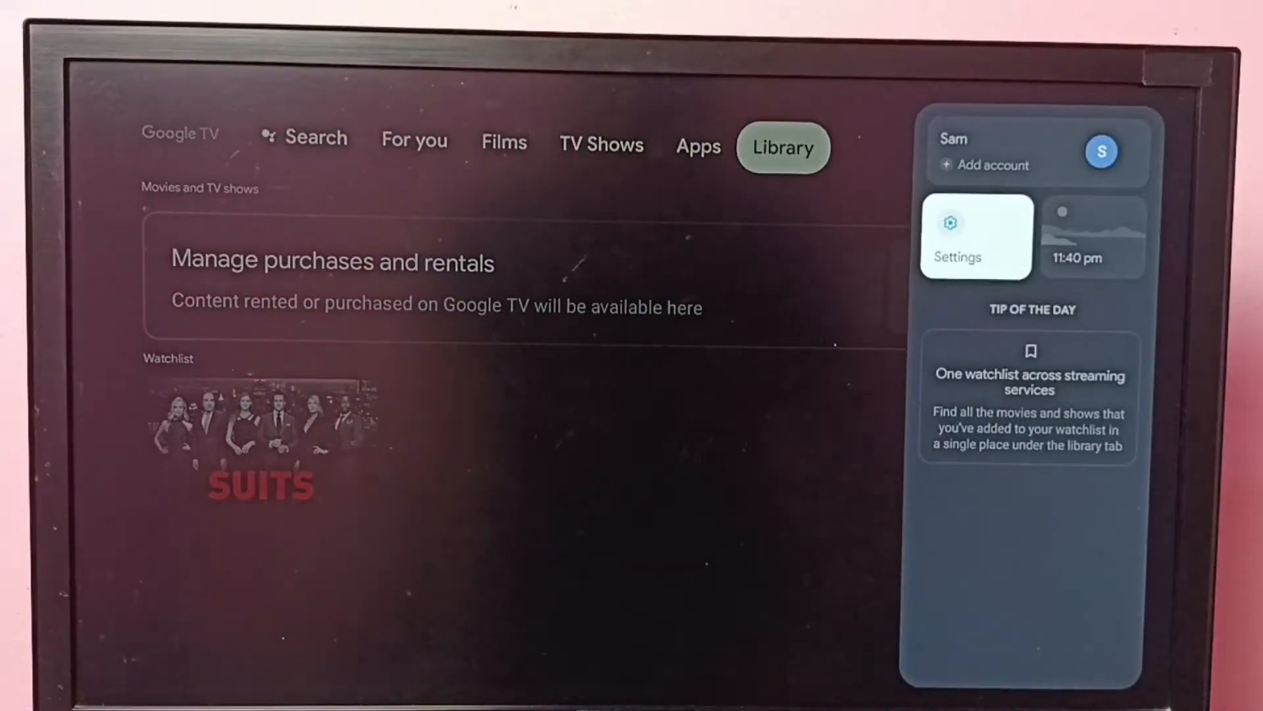
# Go through Settings and Apps to reach Manage updates.
pyautogui.click(975, 239)
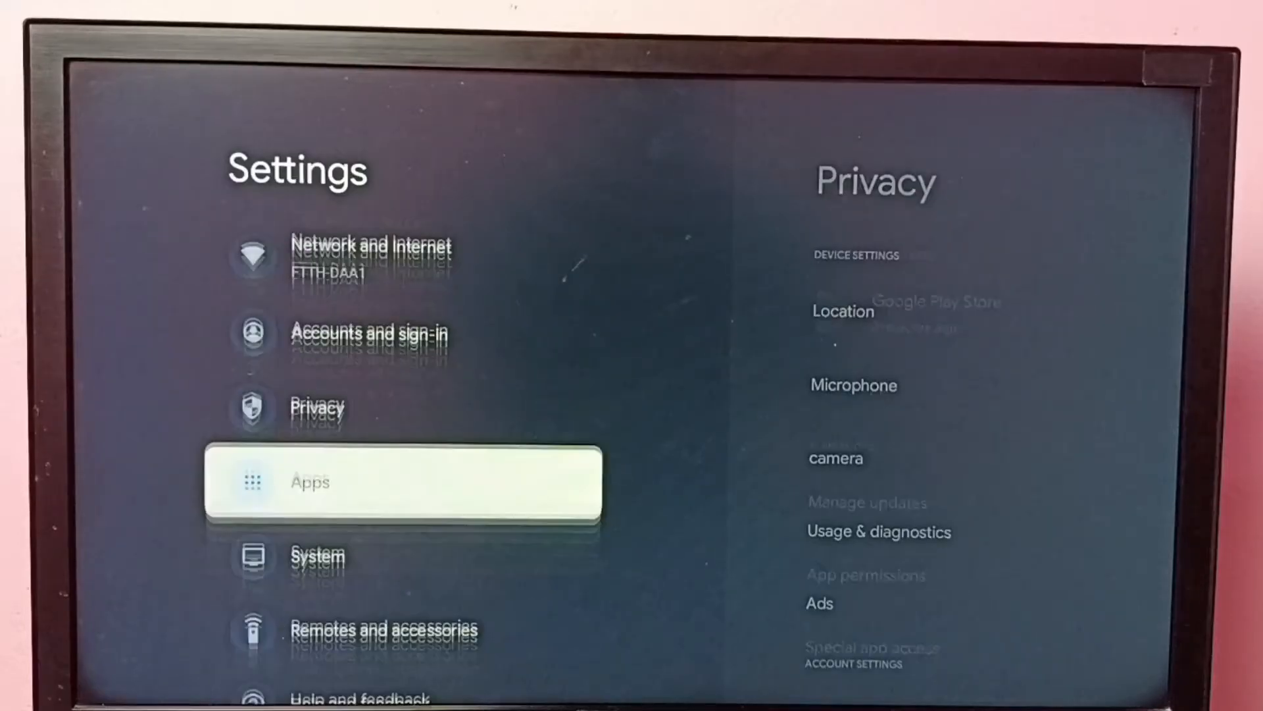
pyautogui.click(307, 482)
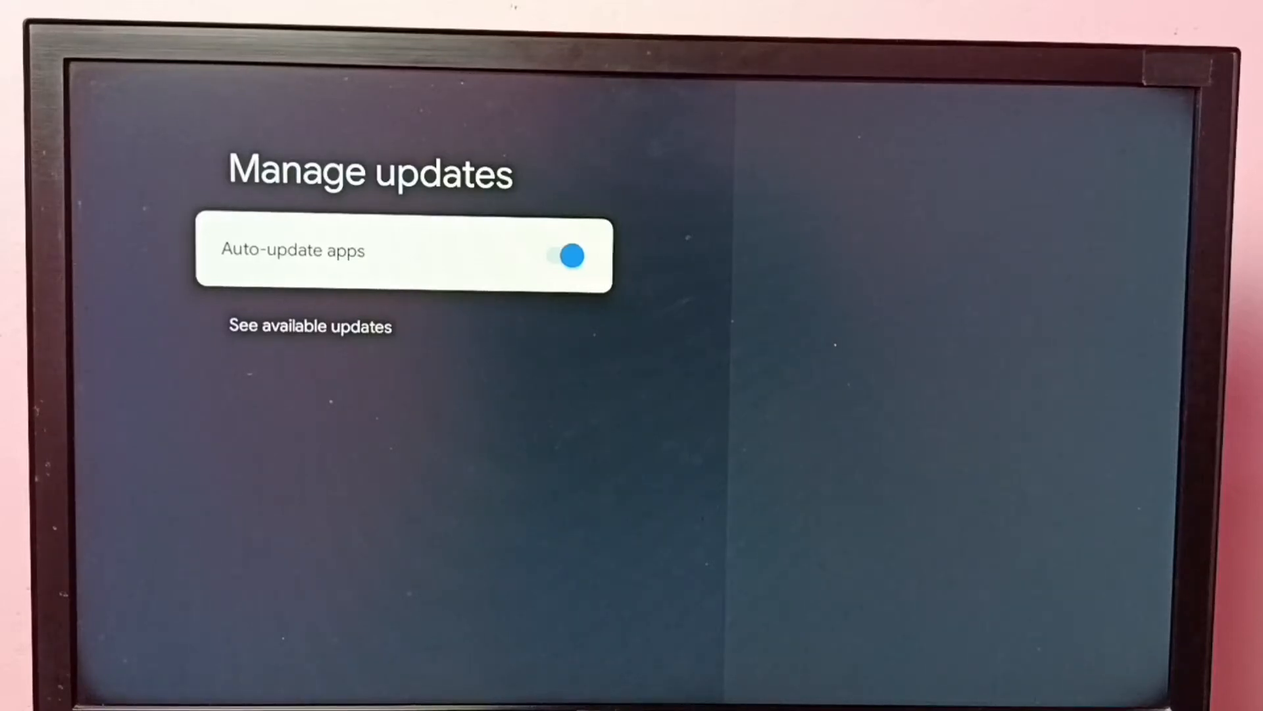
# Turn Auto-update apps off and go to See available updates.
pyautogui.click(567, 255)
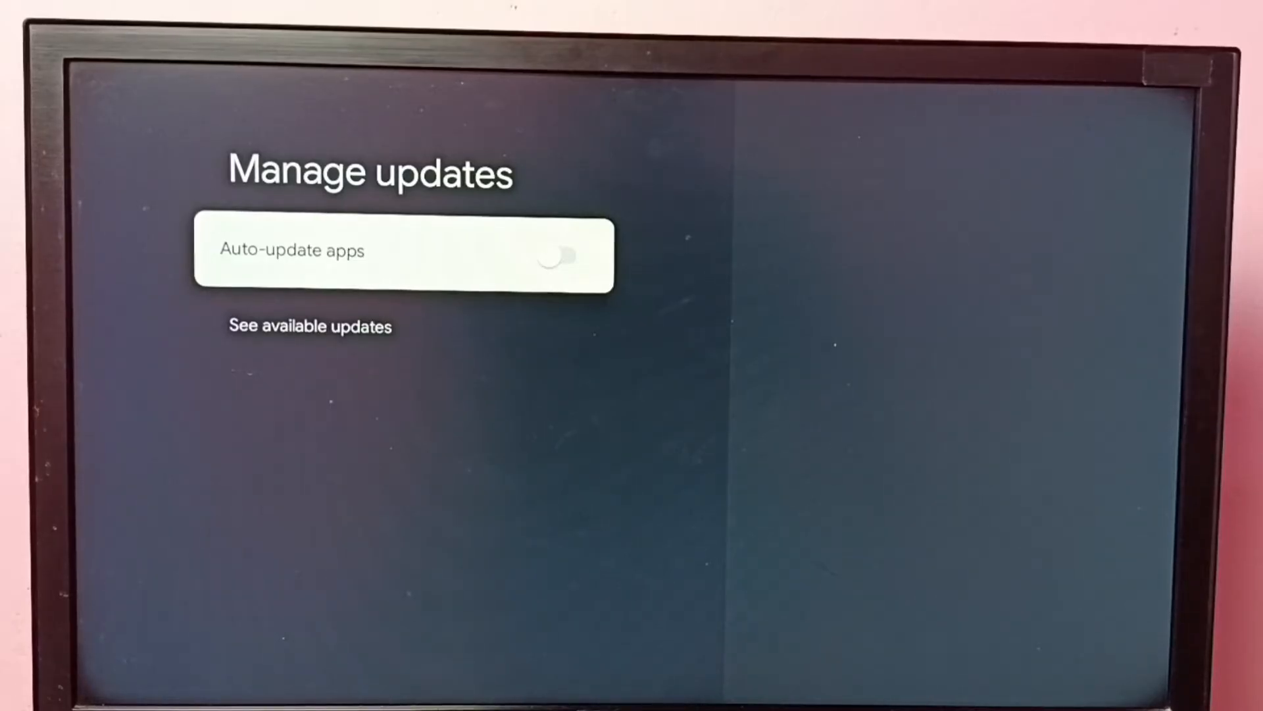
pyautogui.press('Down')
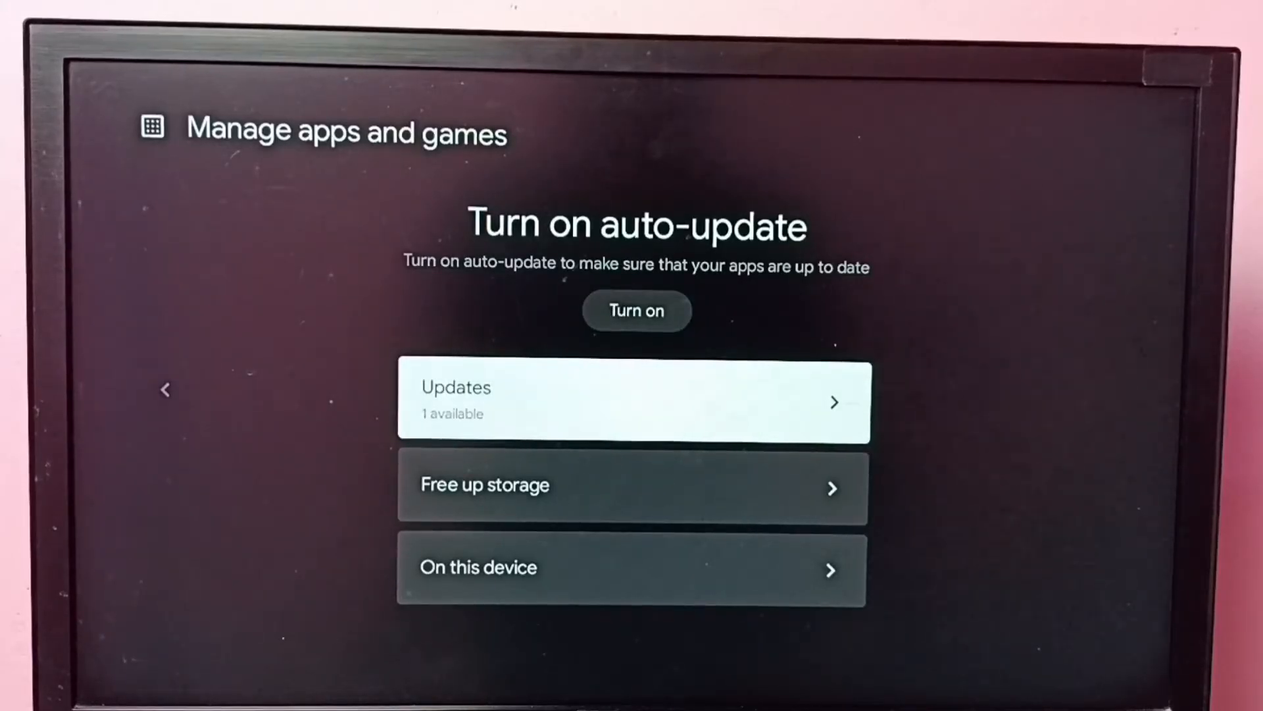
# Review the pending ZEE5 update in the Updates list and return to Manage updates.
pyautogui.click(634, 401)
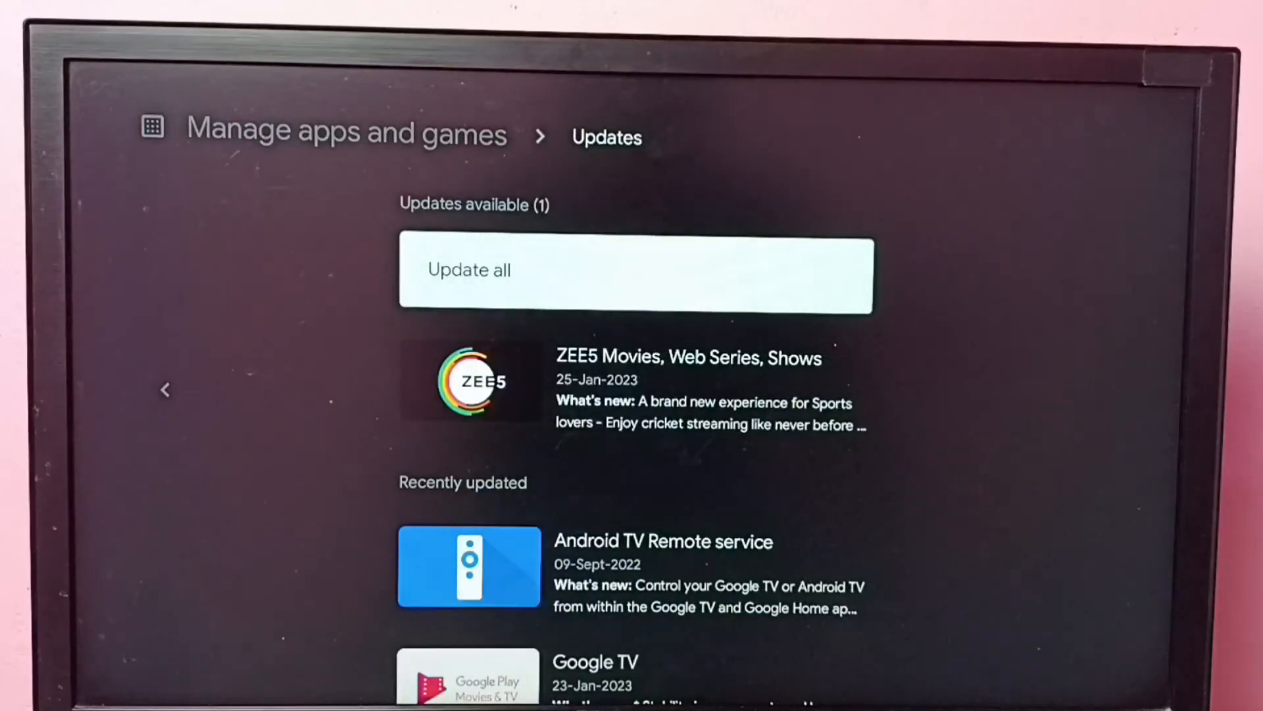
pyautogui.press('down')
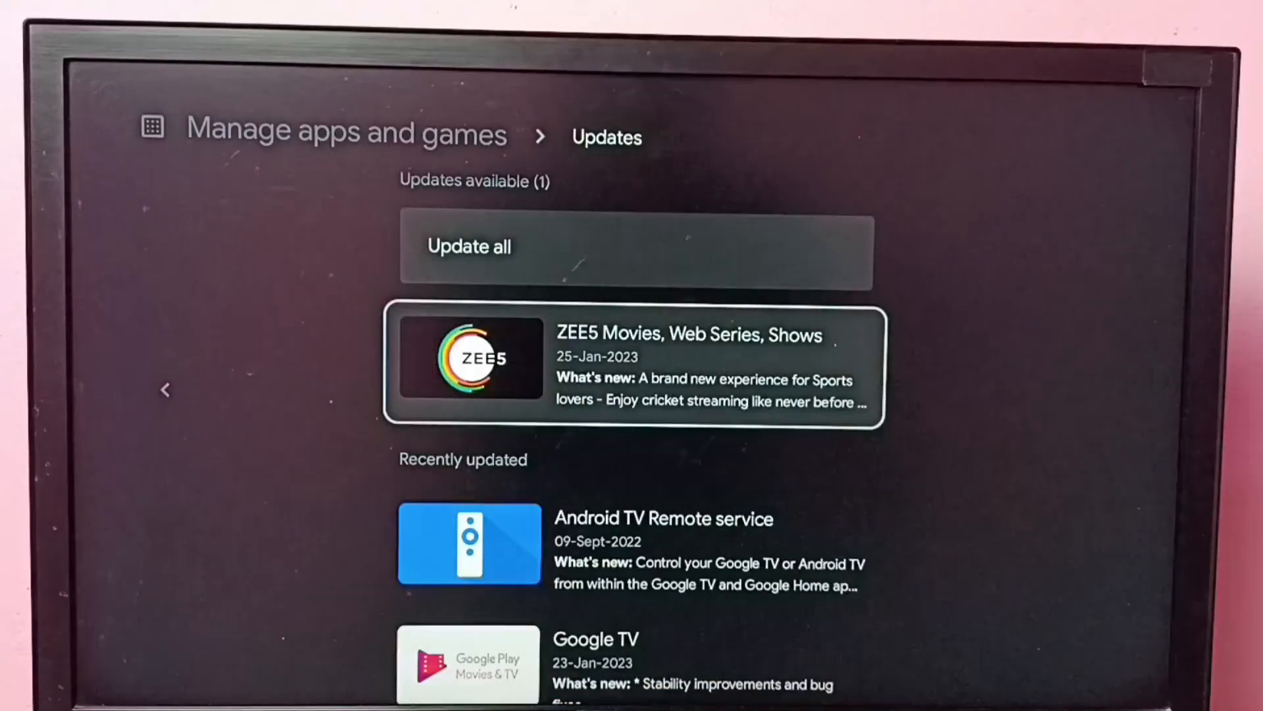
pyautogui.click(166, 389)
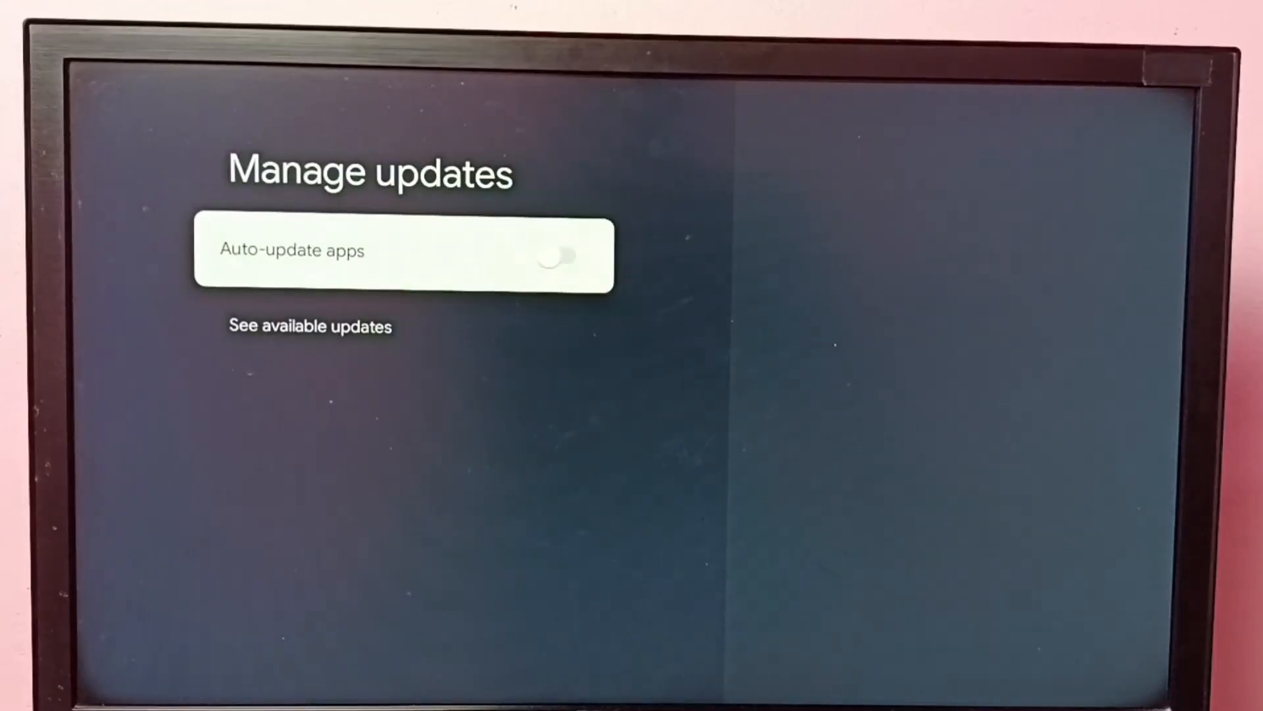
# Turn Auto-update apps back on.
pyautogui.click(558, 255)
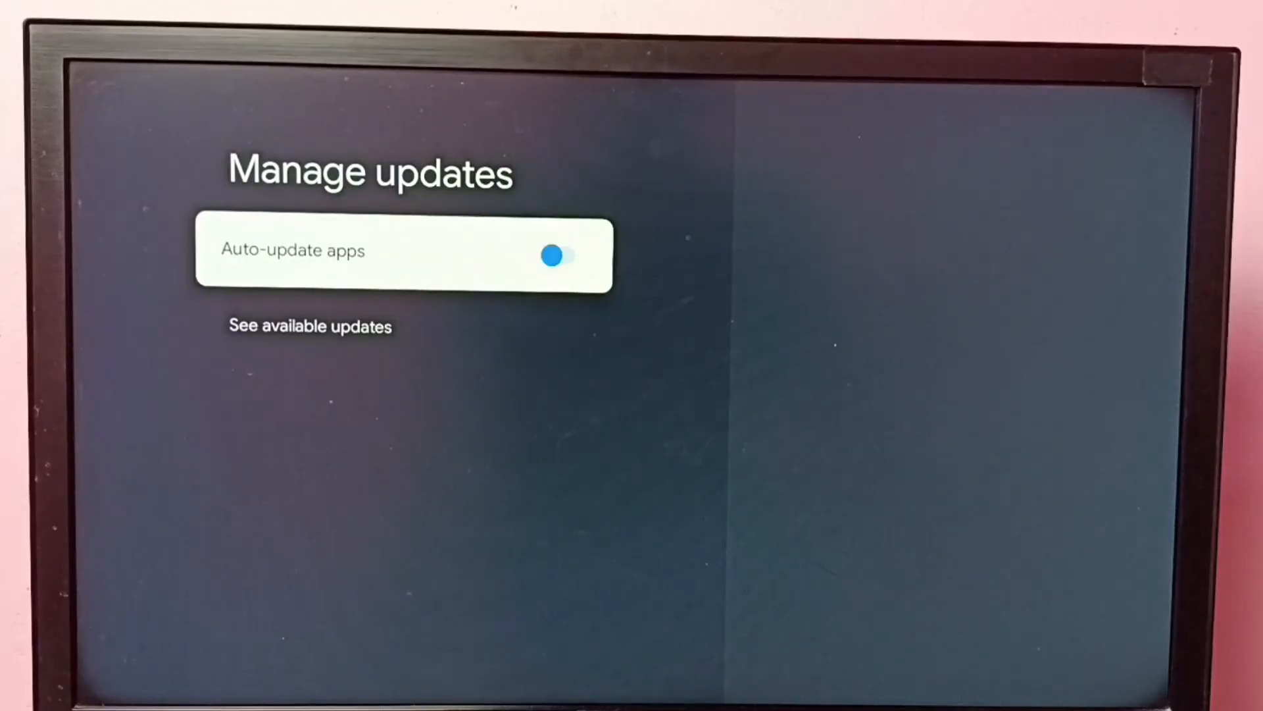